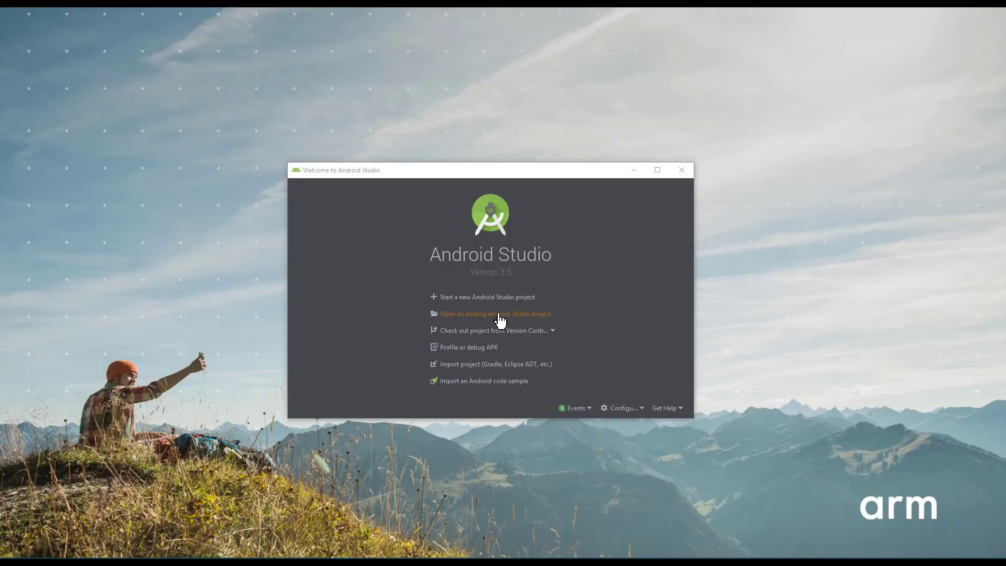
- Create the Native C++ project 'Neon Intrinsics' in Java with minimum API 19 and default C++ standard
left_click(483, 296)
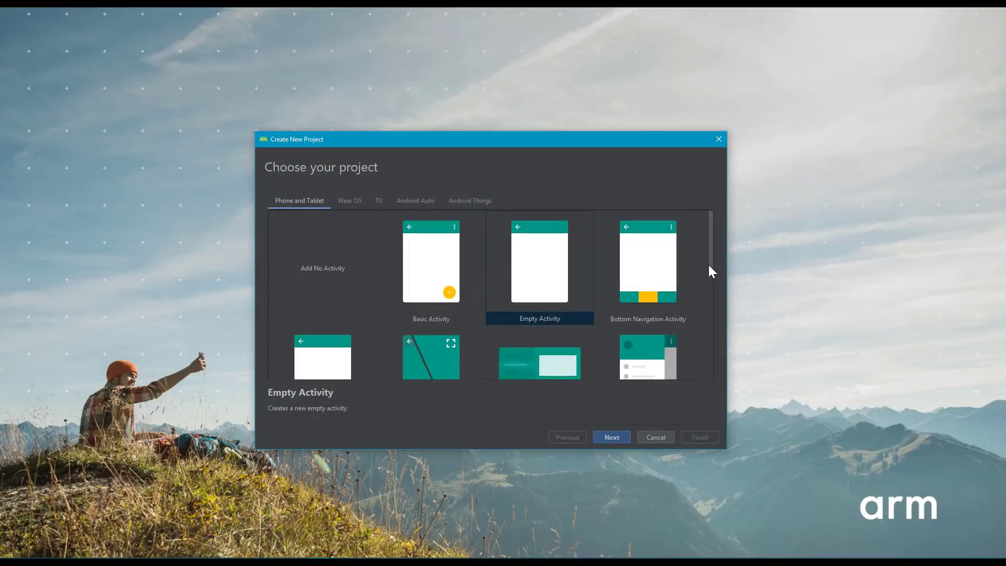
scroll("down", 3)
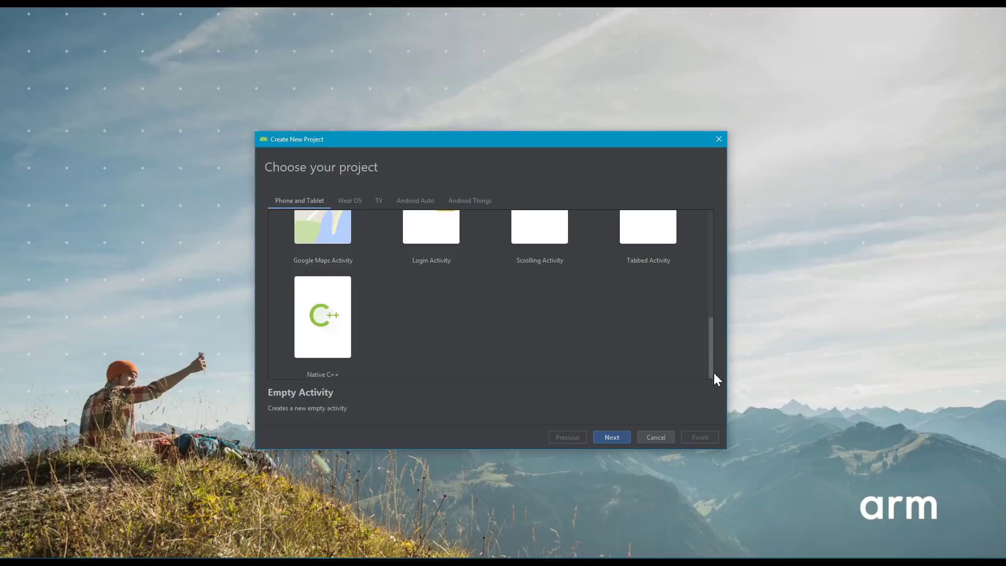
left_click(322, 317)
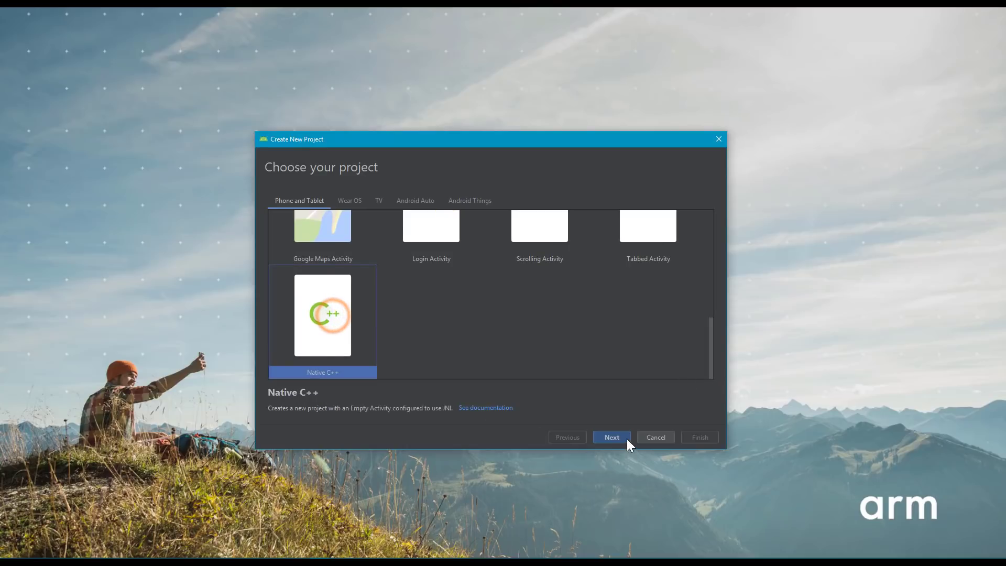
left_click(612, 437)
type("Neon Intrinsi")
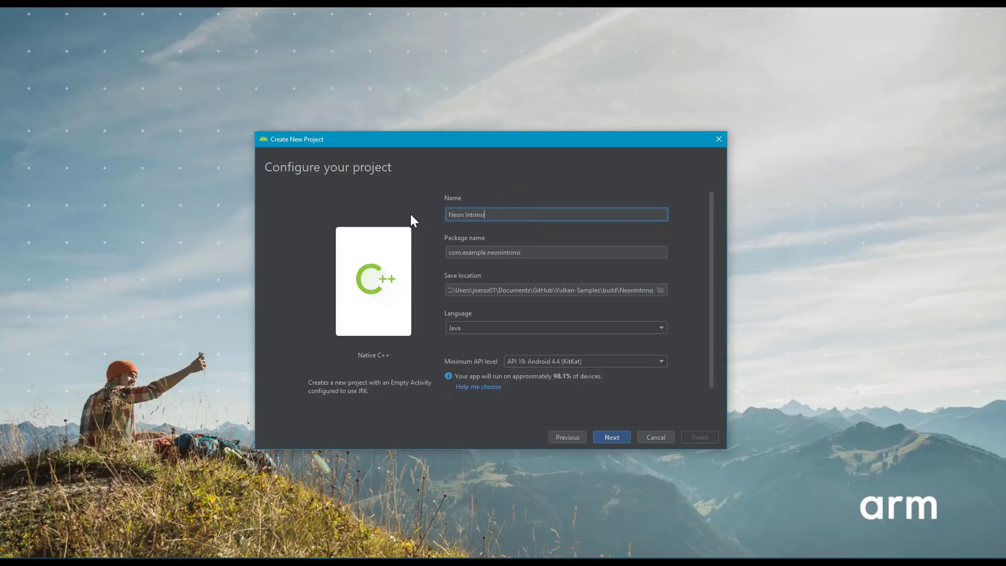
left_click(569, 328)
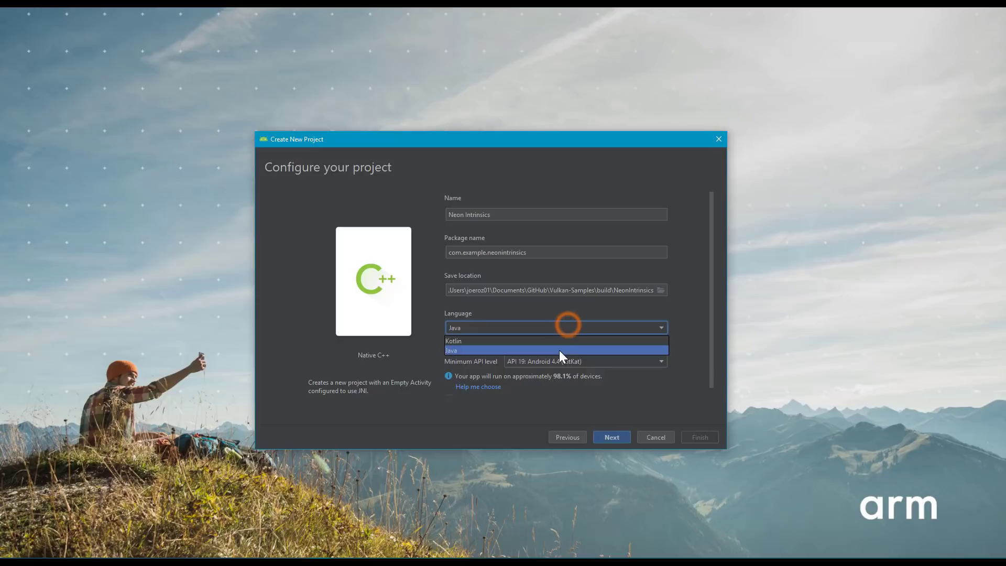
left_click(452, 350)
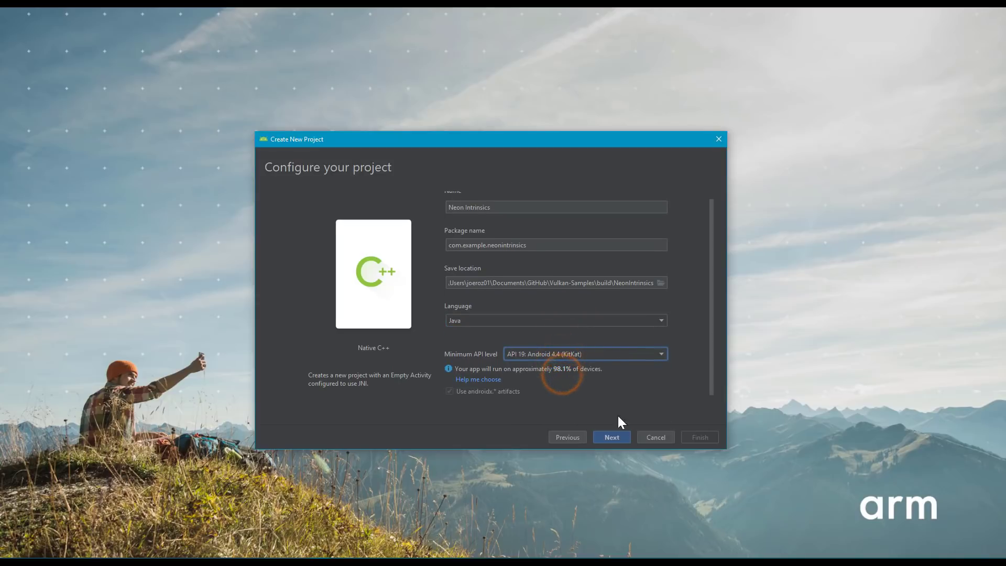
left_click(612, 437)
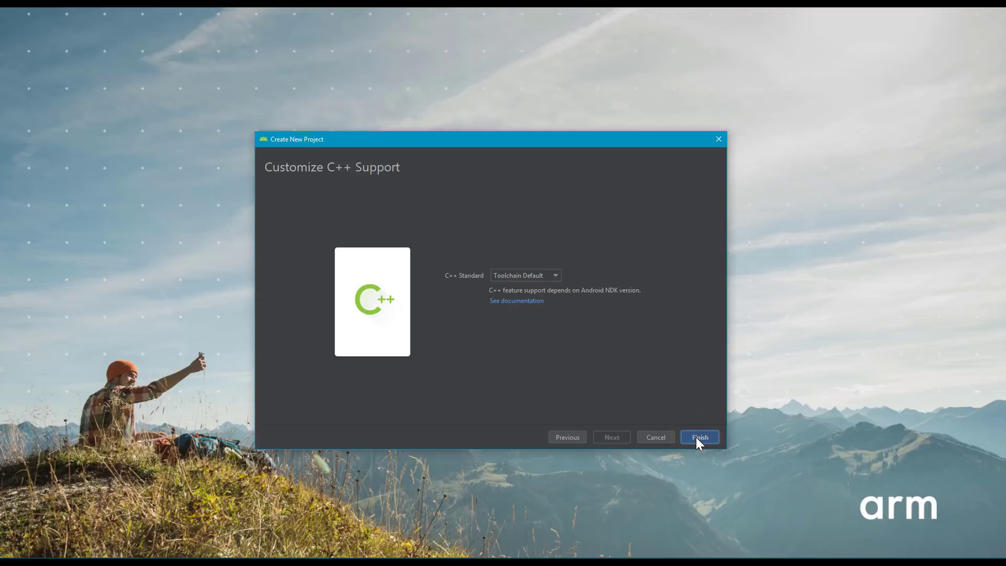
left_click(699, 437)
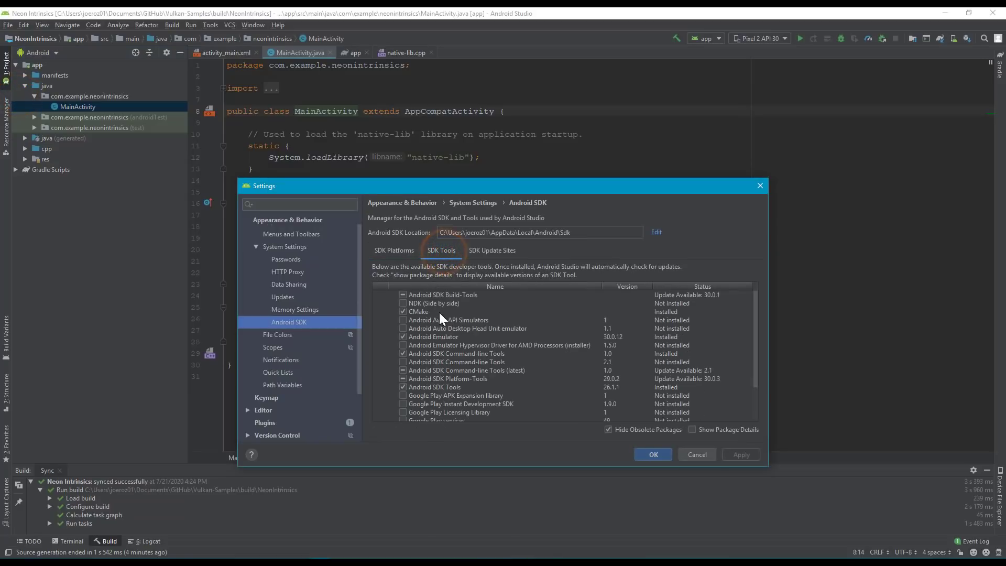
- Confirm NDK and CMake appear among the installed SDK Tools, then close the settings
scroll("down", 3)
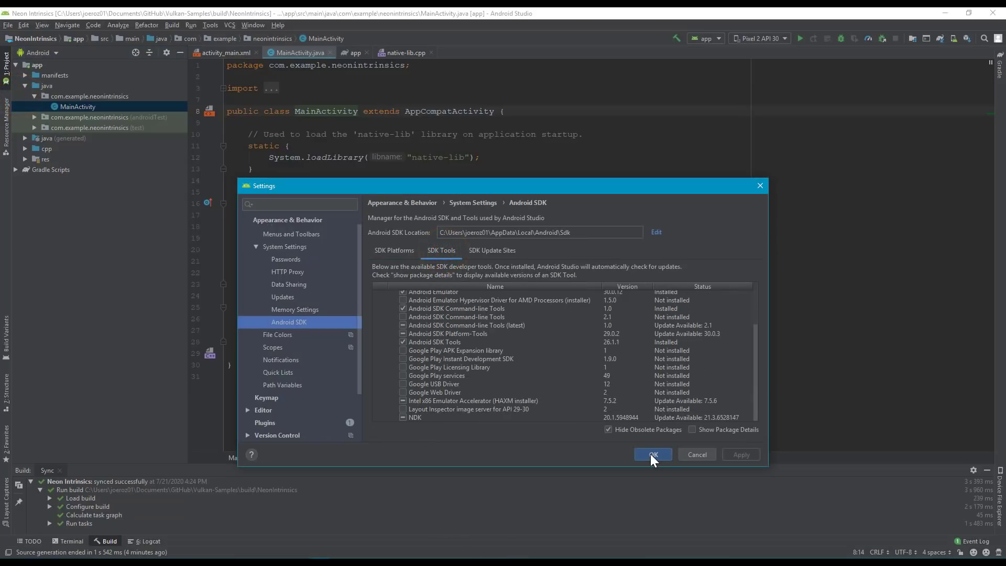
left_click(653, 454)
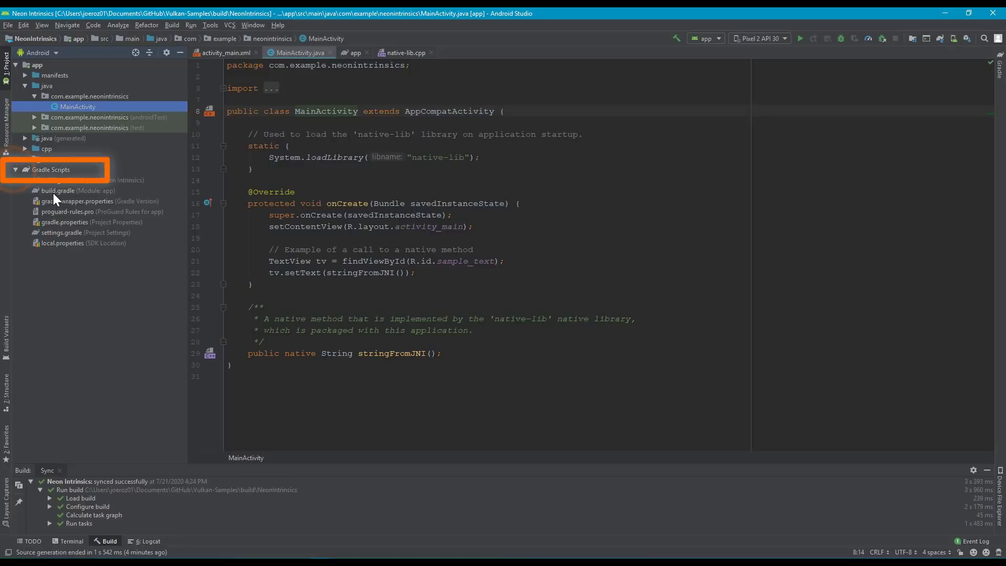
- Add abiFilters 'x86', 'armeabi-v7a', 'arm64-v8a' and -DANDROID_ARM_NEON=ON to the app build.gradle
left_click(76, 190)
type("ndk")
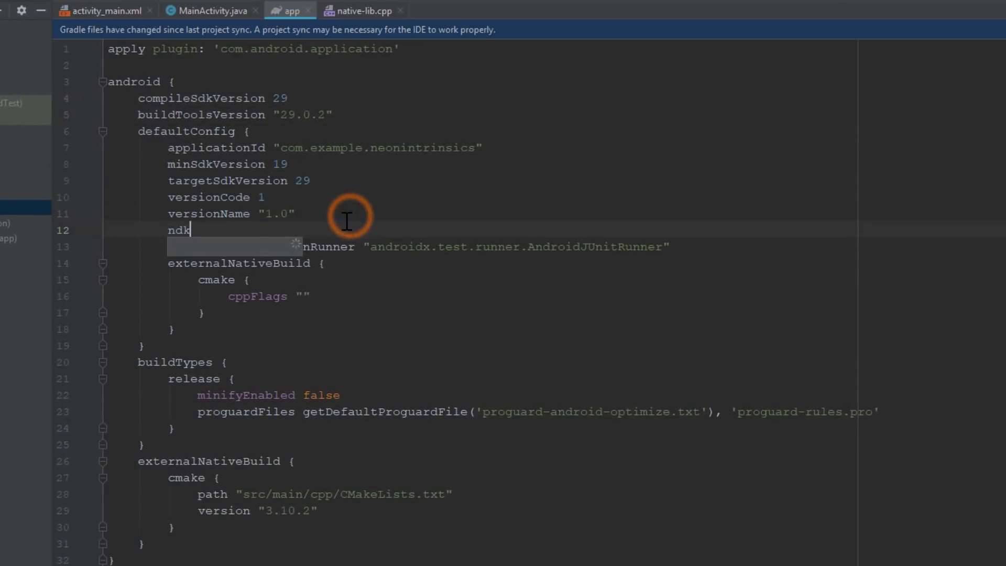
type(".abiFilters 'x86'")
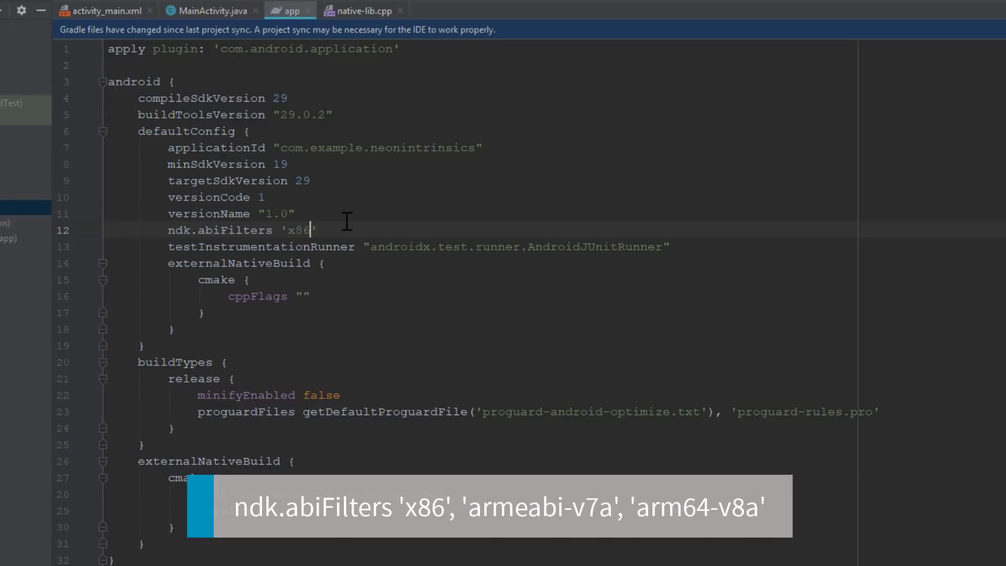
type(", 'armeabi-v7a', 'arm64-v8a")
type("arguments \"DANDROID_ARM_NEON=ON\"")
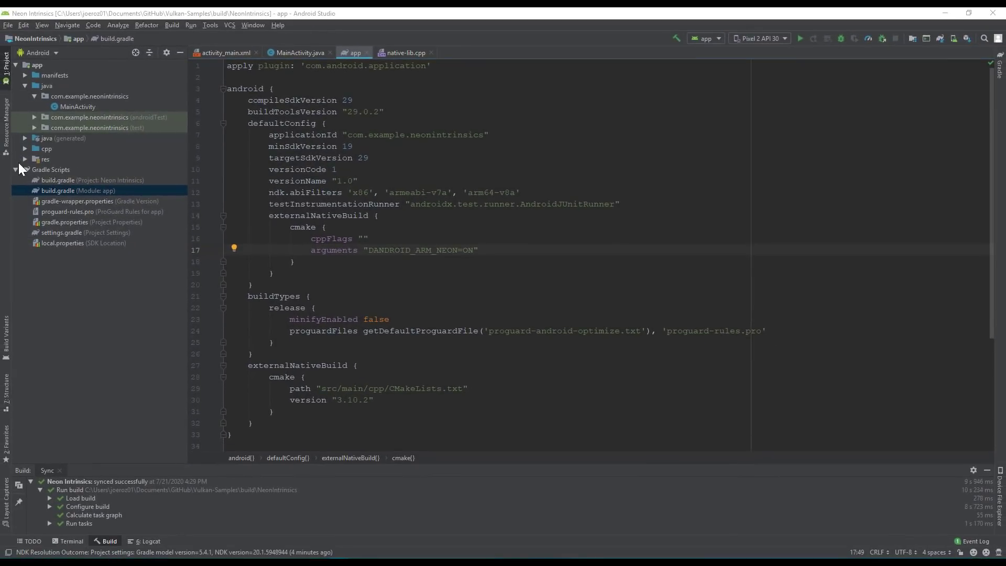
- Open native-lib.cpp and fill generateRamp with a new short[len] array of startValue + i
left_click(28, 148)
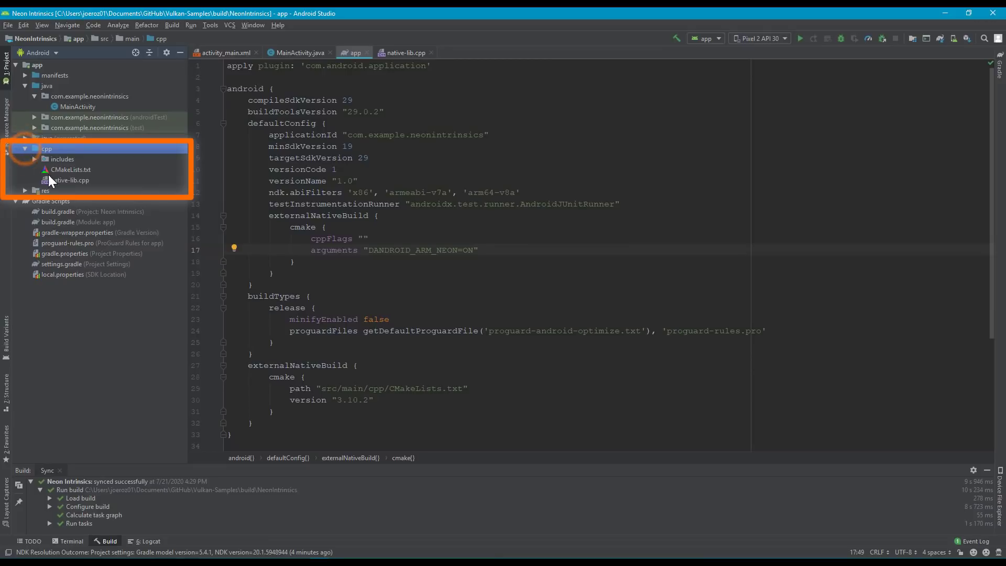
double_click(69, 181)
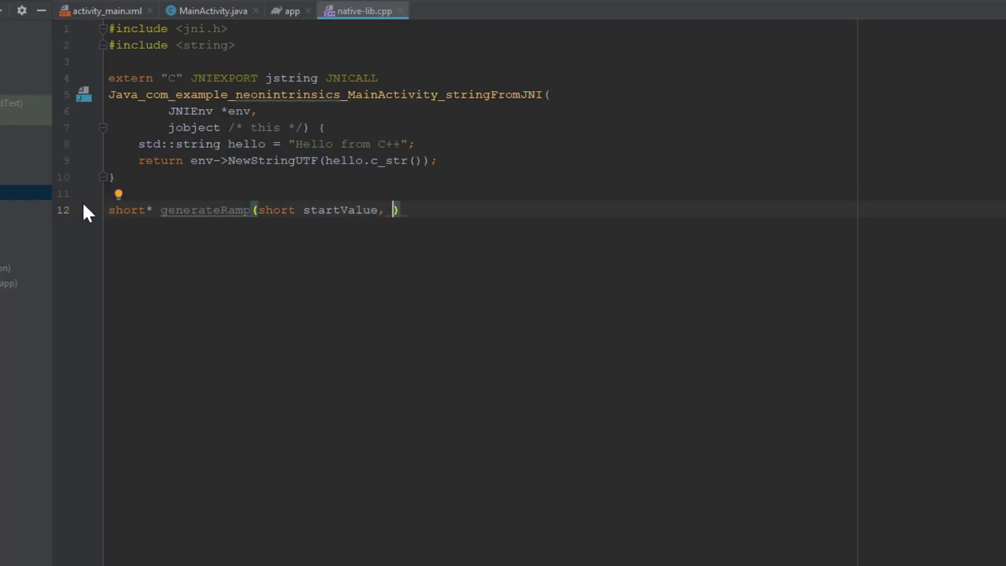
type("short len){")
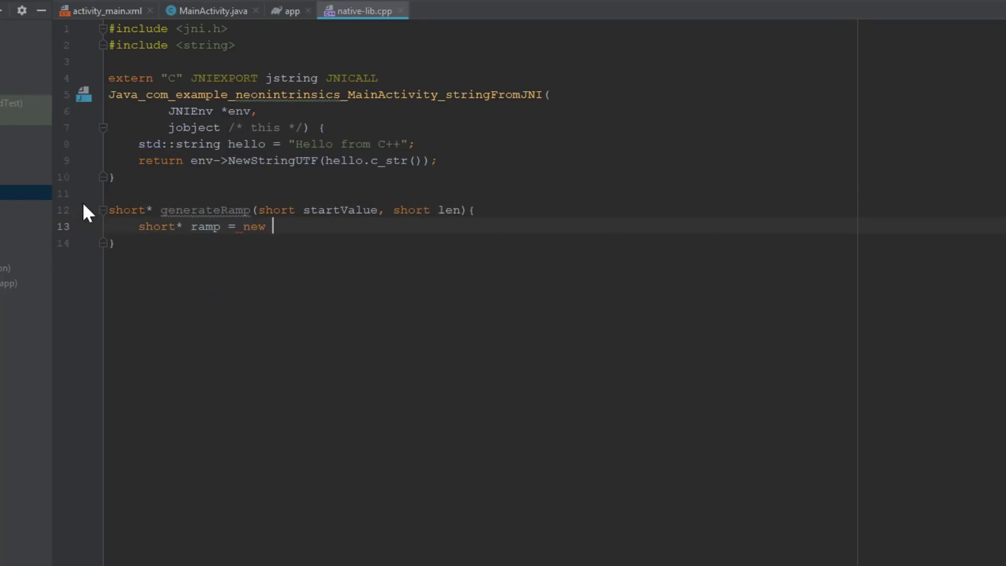
type("short[len];")
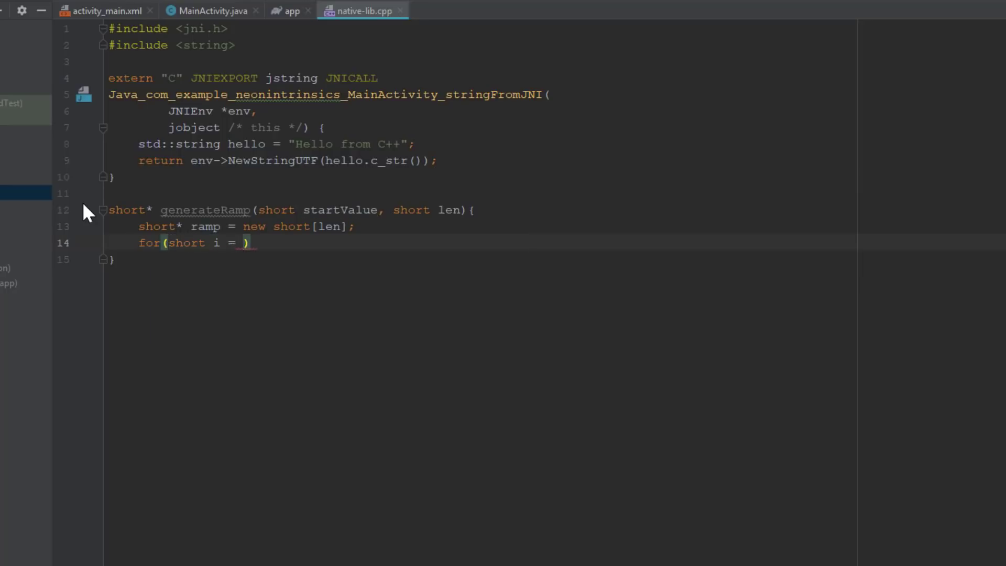
type("0; i < len; i++){")
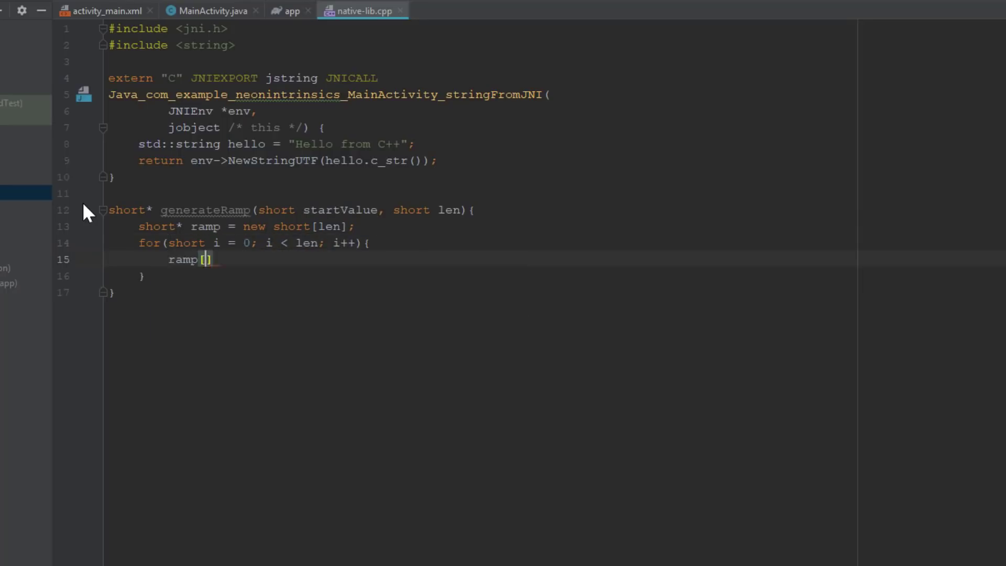
type("i] = startValue + i;")
type("int dotProduct(short* ")
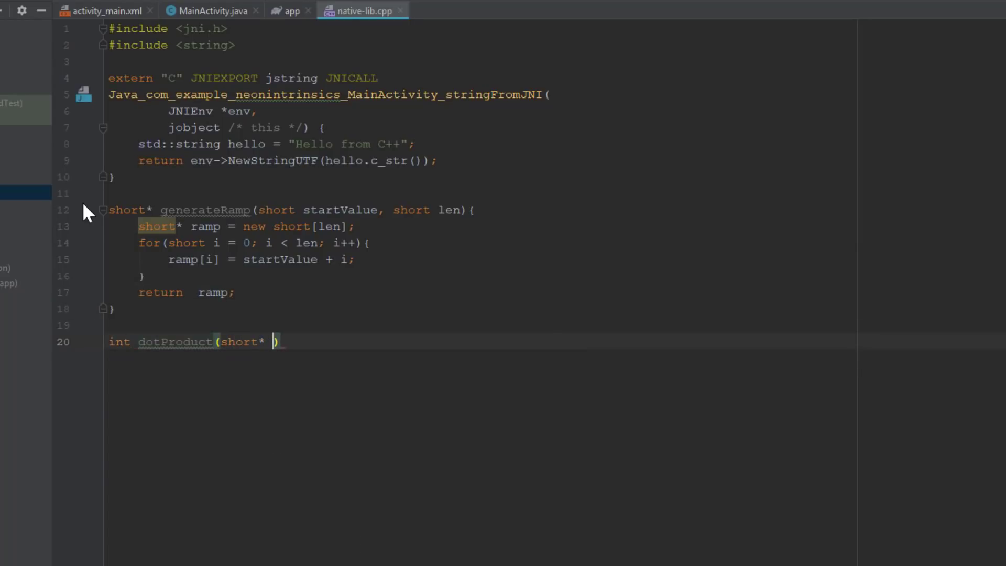
- Write dotProduct summing vector1[i] * vector2[i] across len elements
type("vector1, short* vector2, short len")
type("for(")
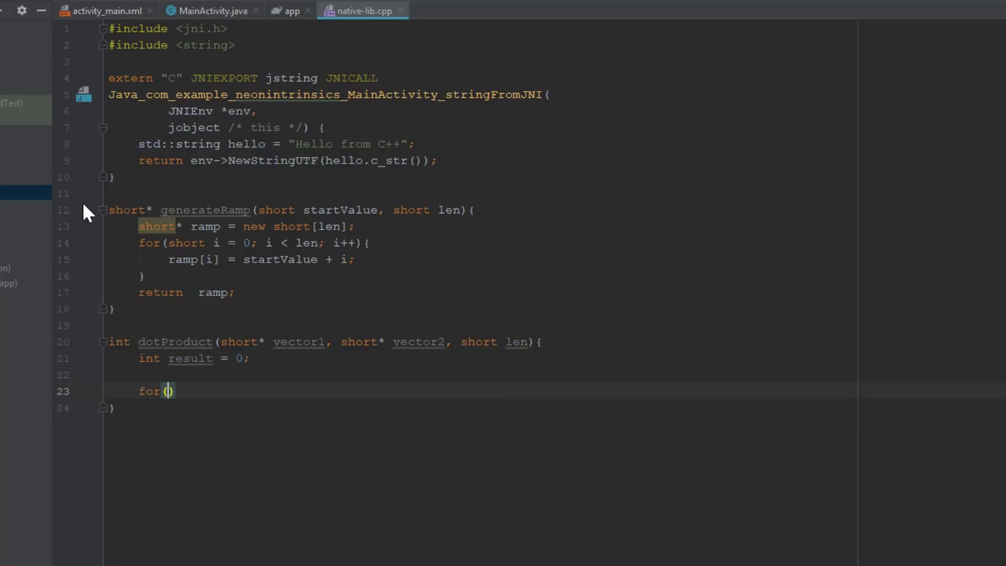
type("short i= 0;")
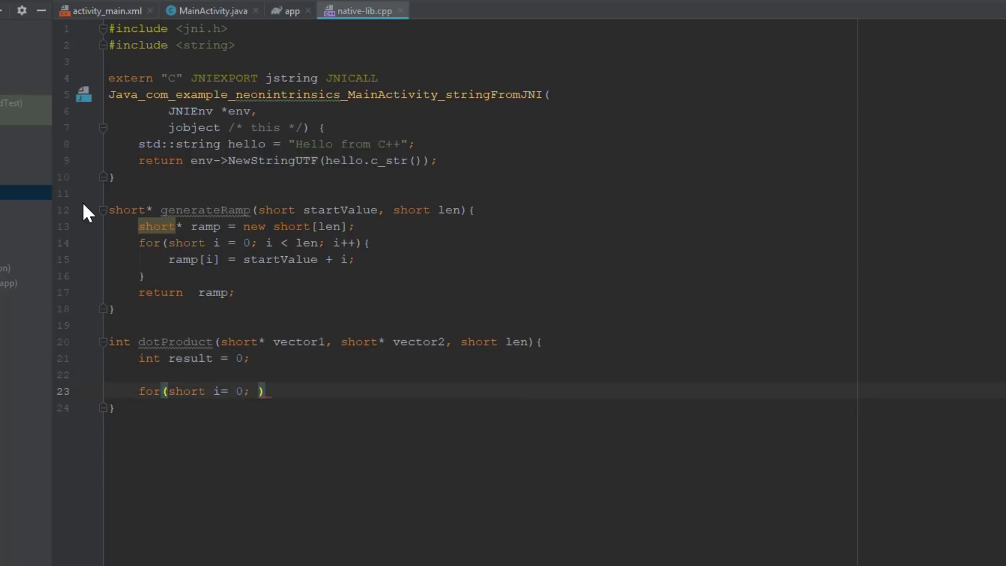
type("i < len; i++")
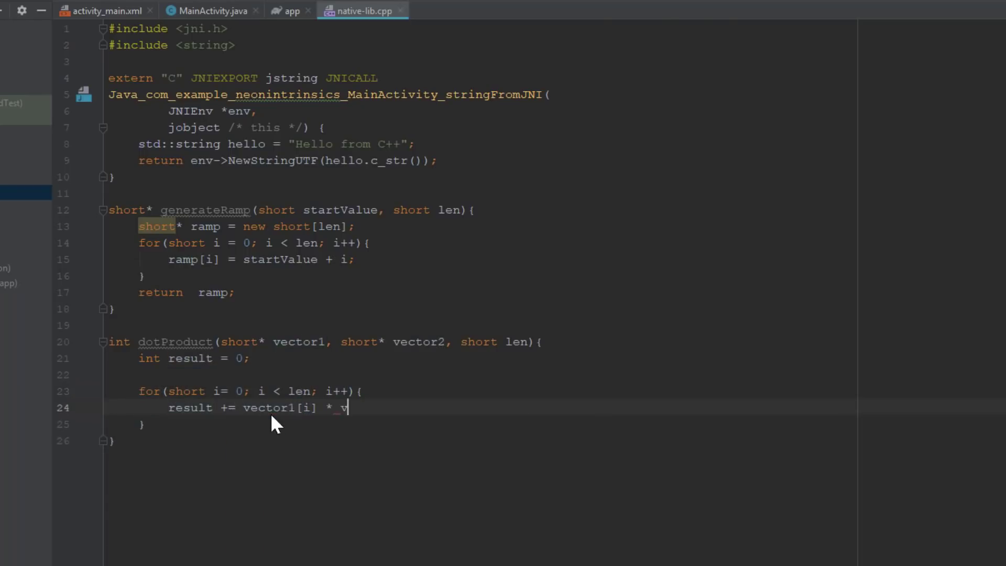
type("ector2[i];")
type("return result;")
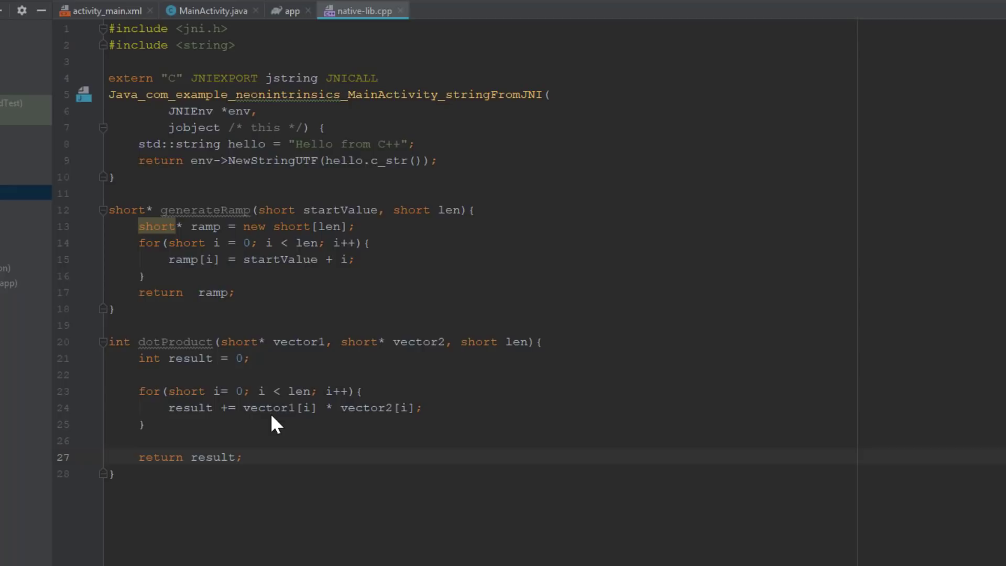
type("double msElapsedTime(c)")
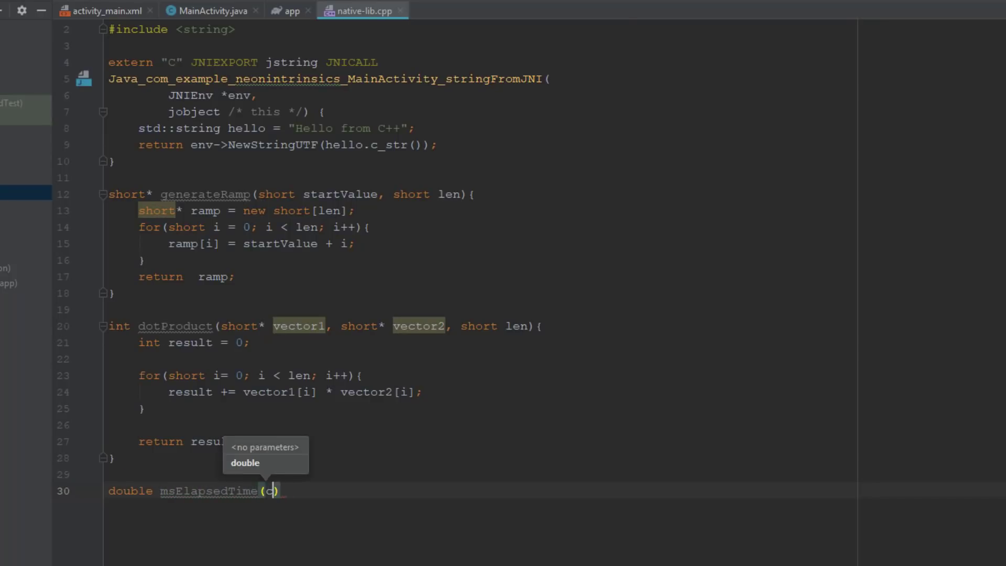
- Define msElapsedTime(chrono::system_clock::time_point start) with an end time and include arm_neon.h
type("hrono>::system_clock::time")
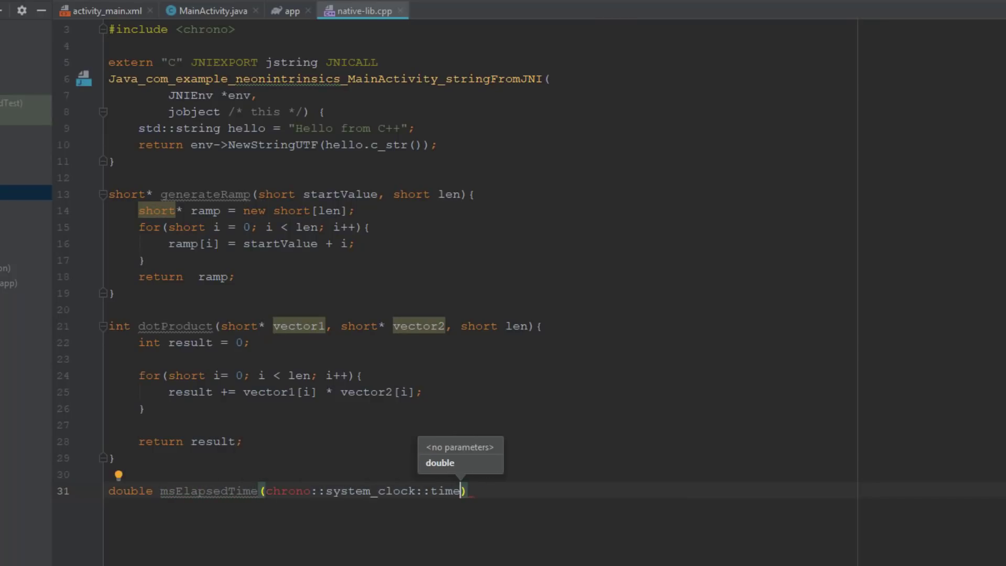
type("_point start){")
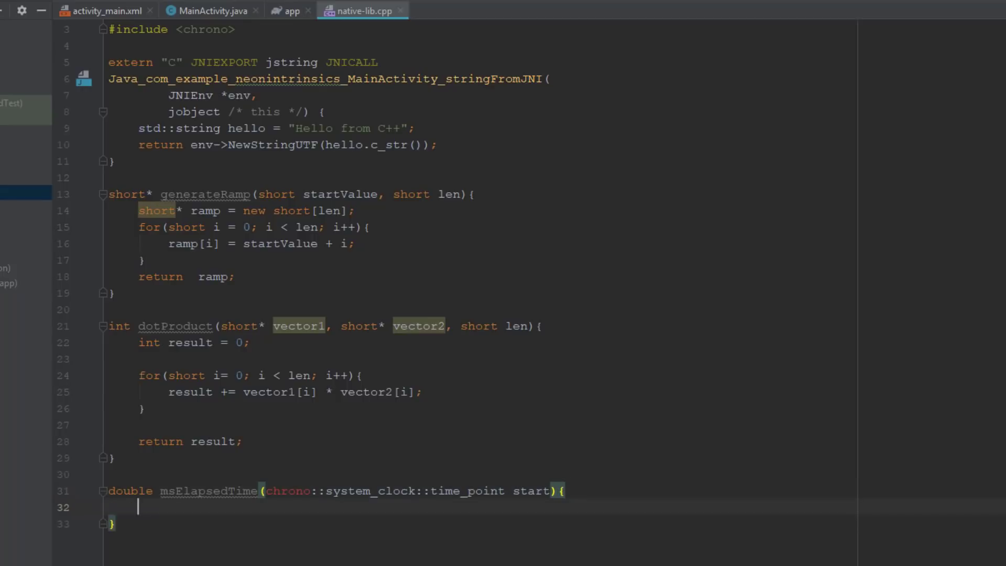
type("auto end = chr")
left_click(479, 46)
type("#include <>")
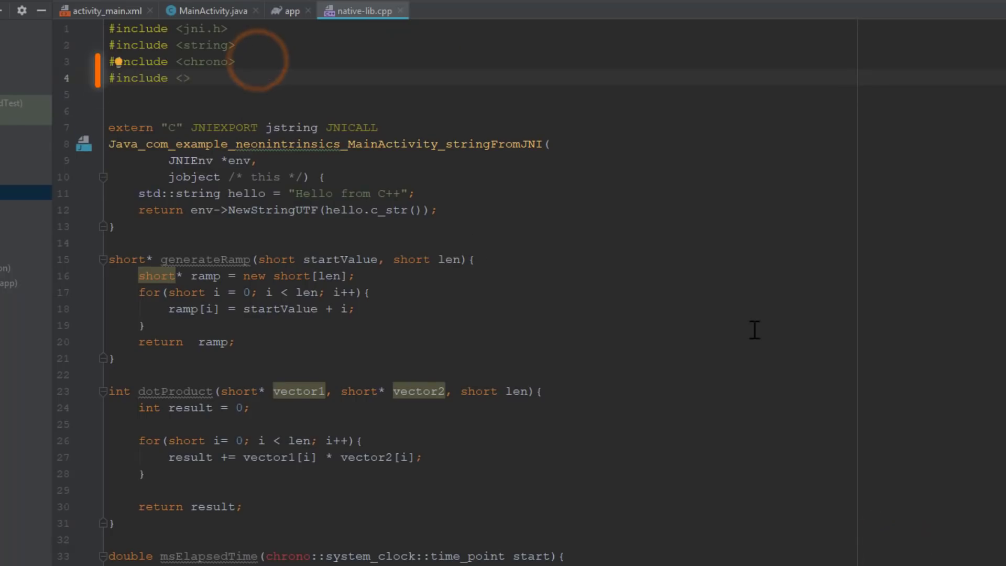
type("arm_neon.h")
type("for(int i = 0;")
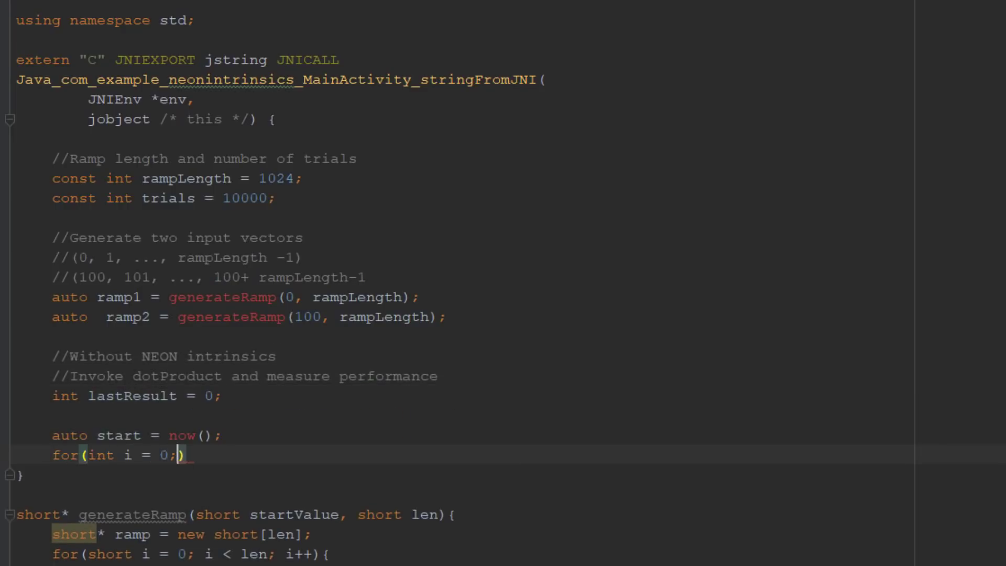
- Call dotProduct over all trials, store elapsedTime = msElapsedTime(start), and reset start to now
type("i < trials; i++){")
type("auto elap")
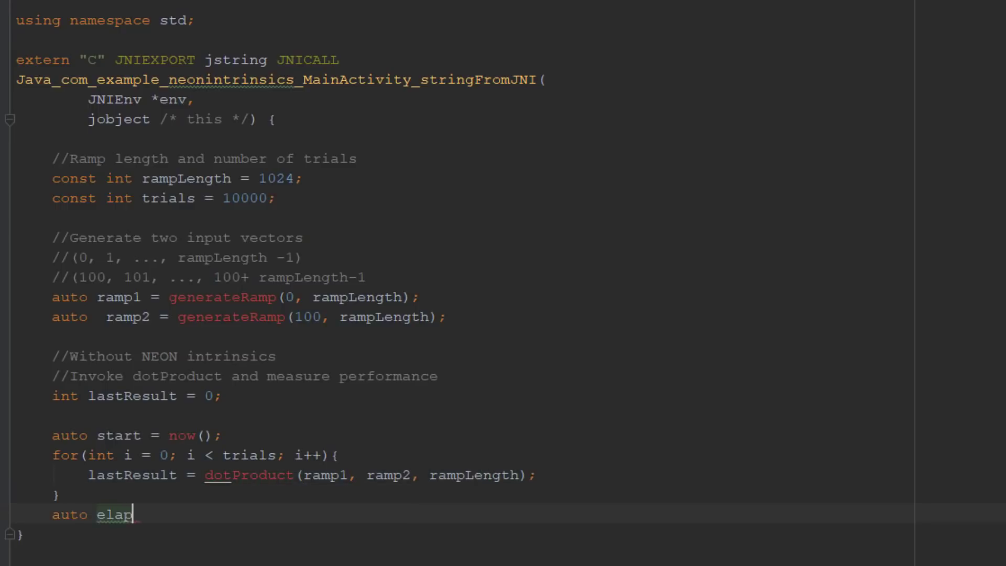
type("sedTime = msElapsedTime(start);")
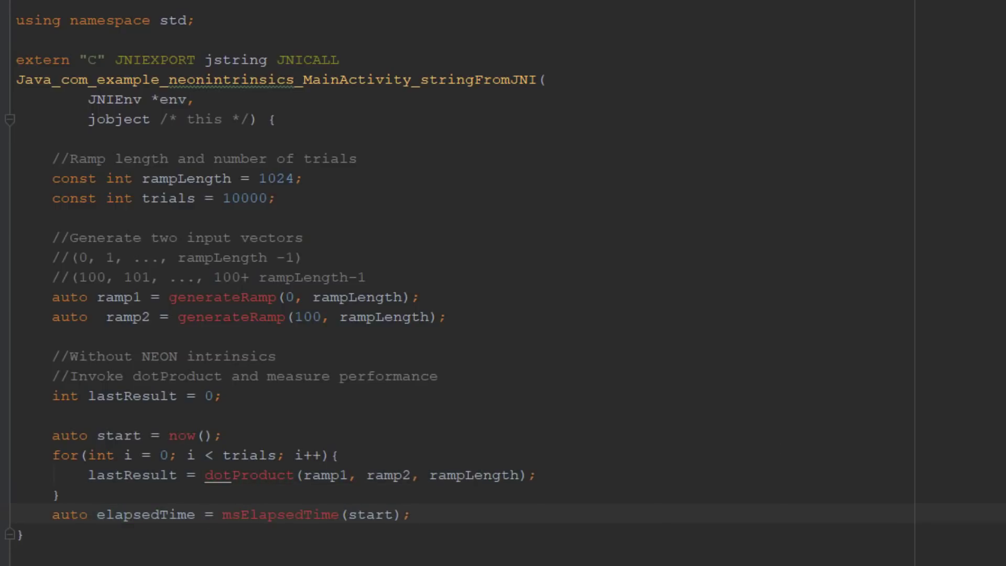
type("now")
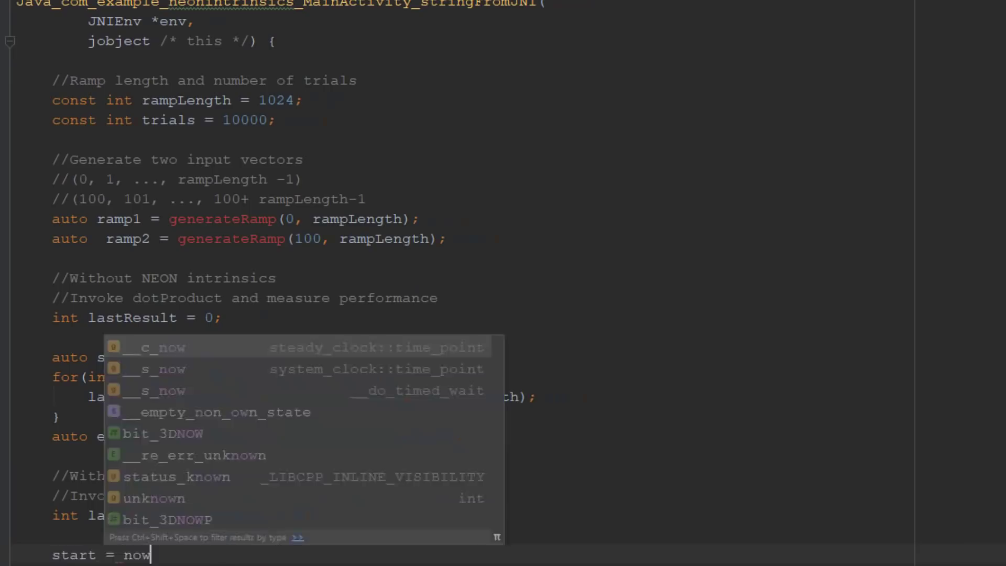